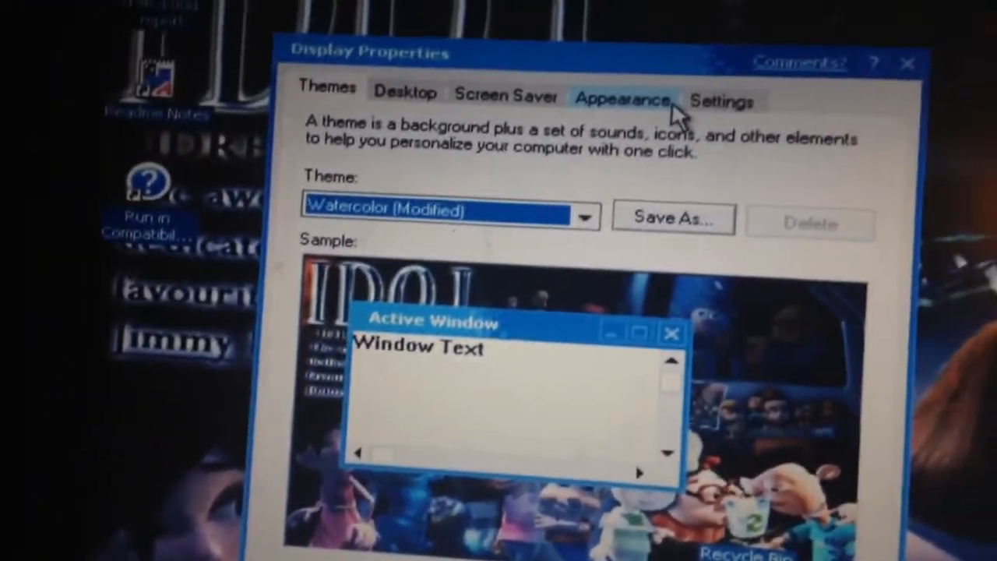
# Step: Switch Display Properties to the Appearance tab showing Watercolor style, scheme and Normal font size
pyautogui.click(622, 100)
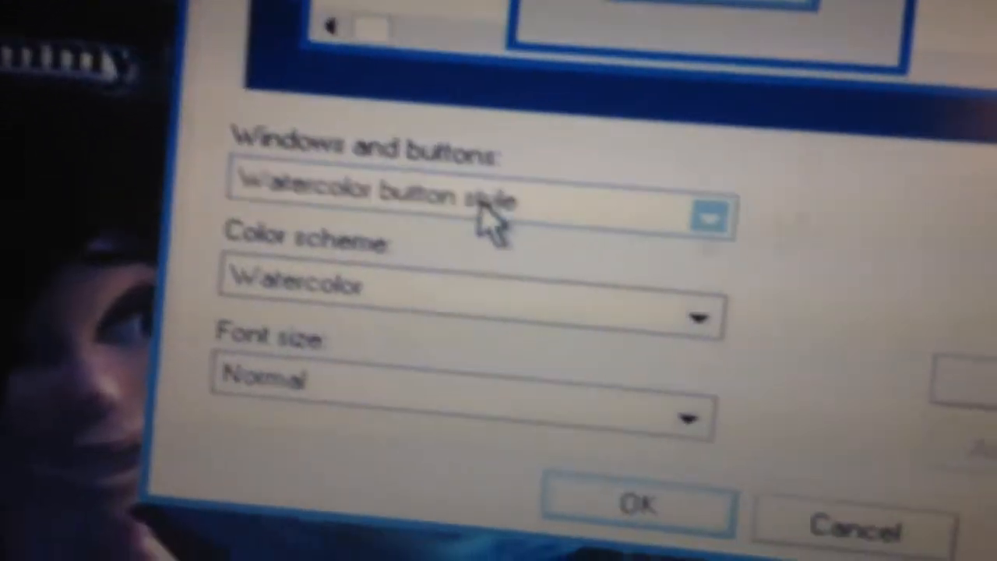
# Step: Choose Sample Test Visual Style from the Windows and buttons dropdown
pyautogui.click(710, 216)
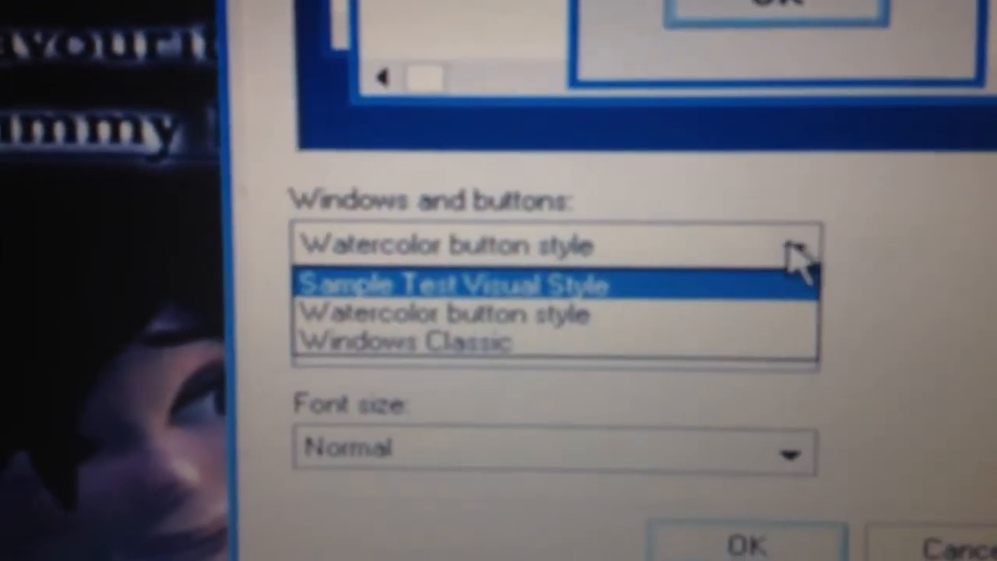
pyautogui.click(451, 283)
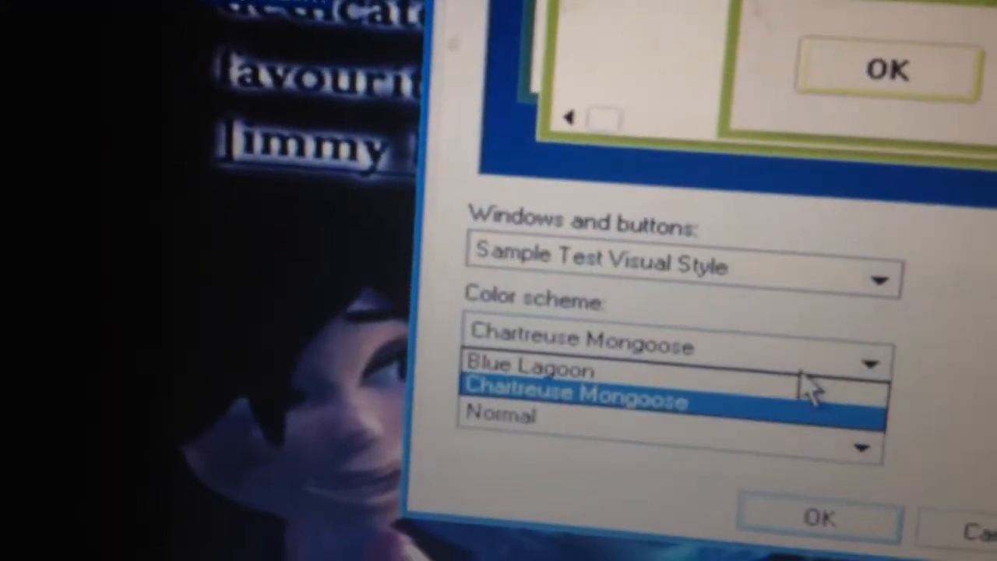
# Step: Pick Blue Lagoon from the Color scheme list
pyautogui.click(530, 369)
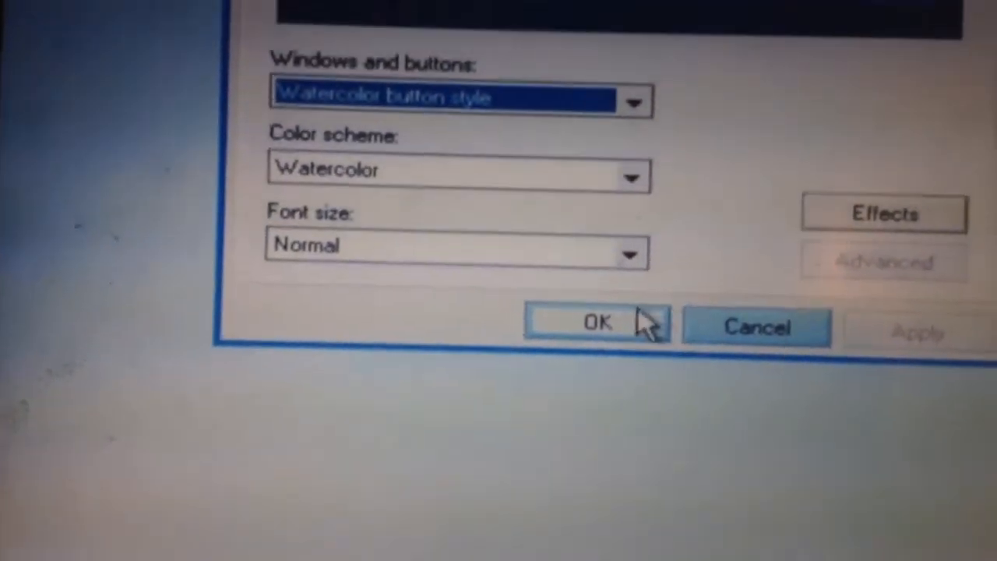
# Step: Confirm the Watercolor button style and Watercolor scheme with OK, closing Display Properties
pyautogui.click(597, 323)
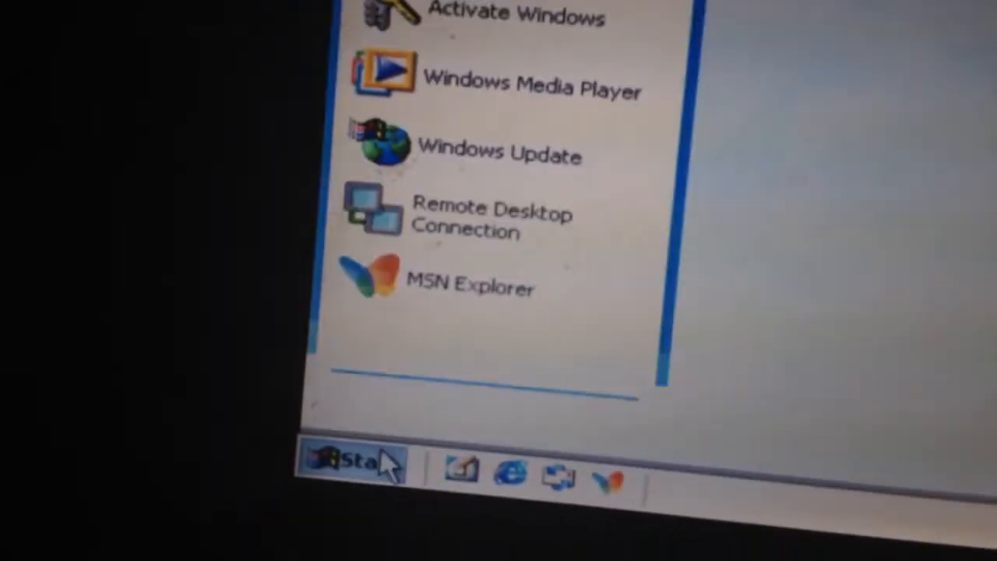